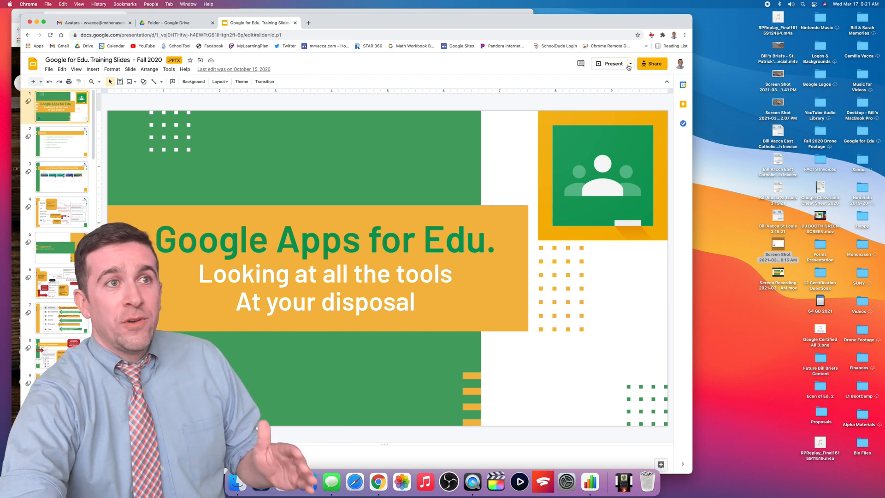
Reveal the presenting options from the arrow beside the Present button
left_click(629, 64)
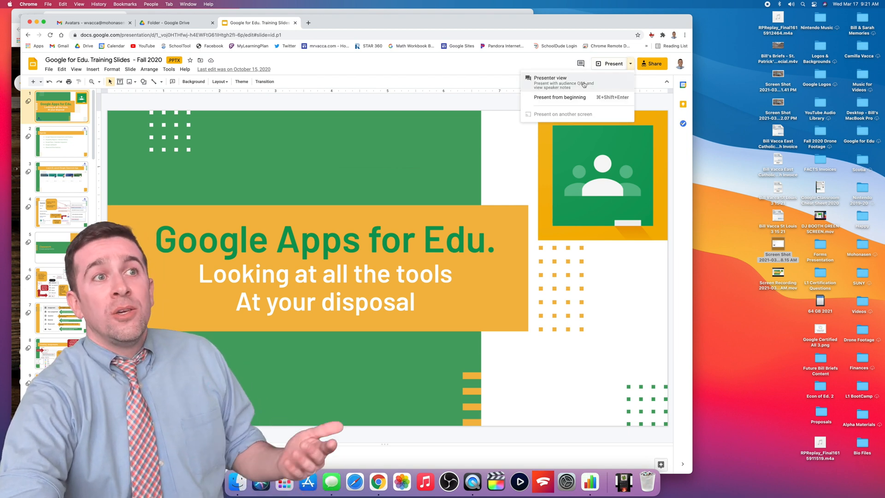
mouse_move(572, 97)
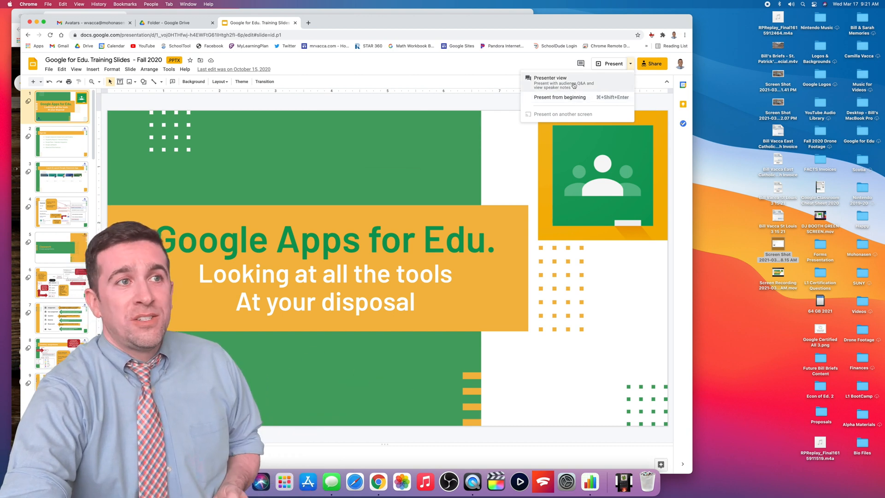
Start presenting in Presenter view and launch a new audience Q&A session from Audience tools
left_click(549, 77)
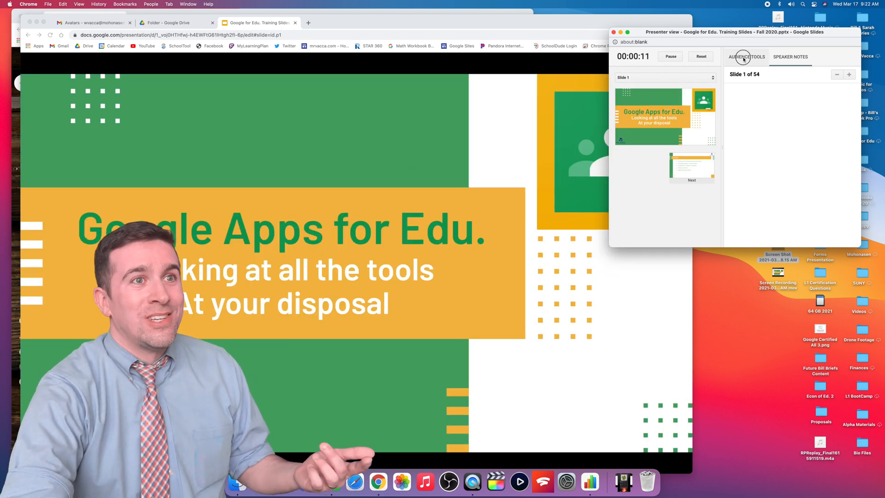
left_click(745, 56)
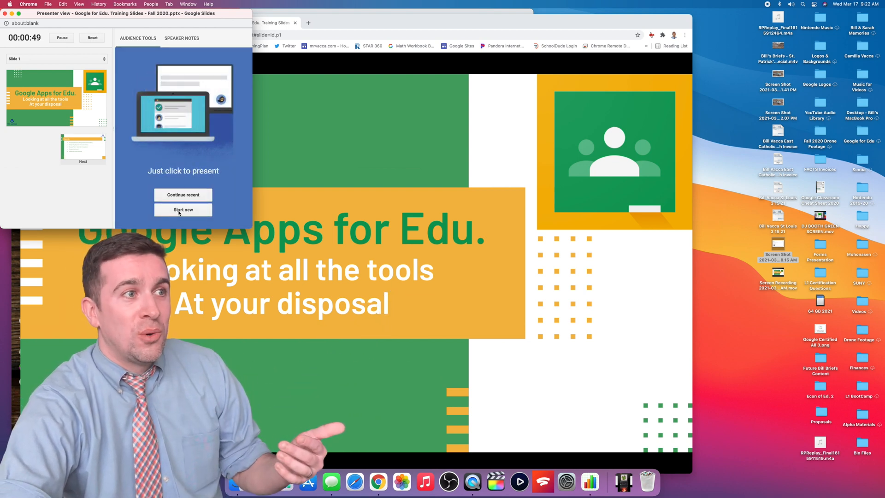
left_click(182, 209)
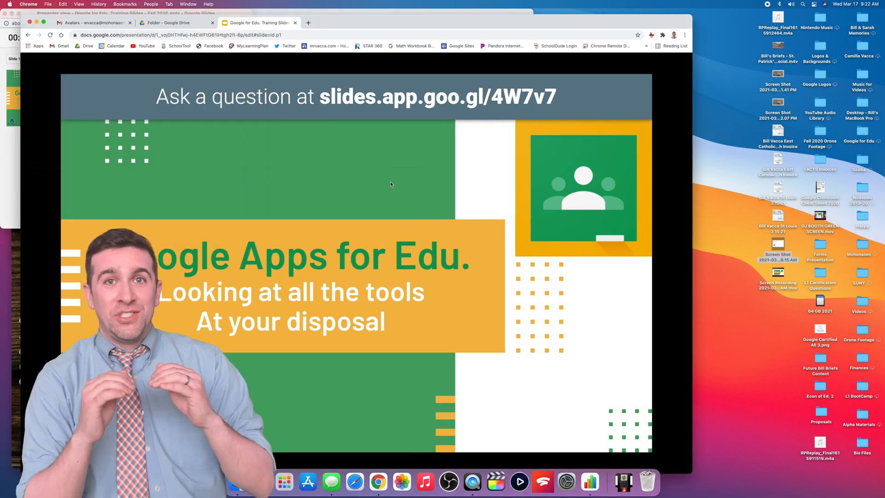
mouse_move(391, 184)
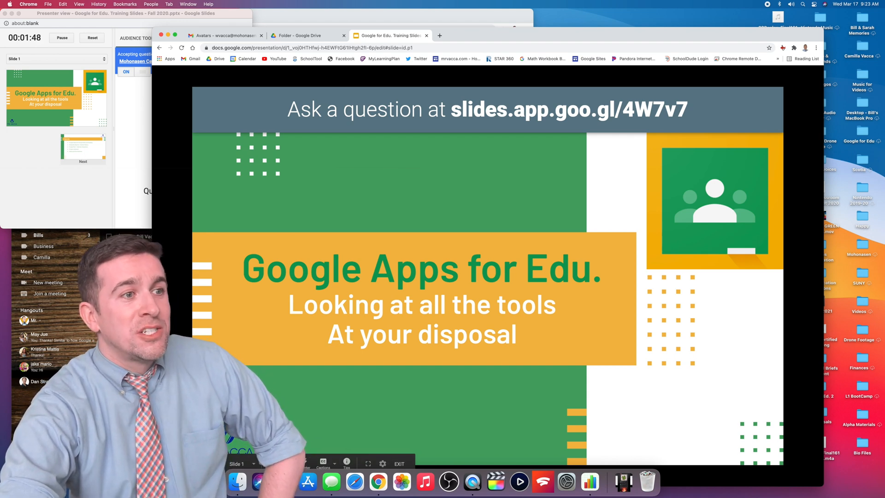
Show the speaker notes for slide 1 of 54 in the presenter view
left_click(181, 38)
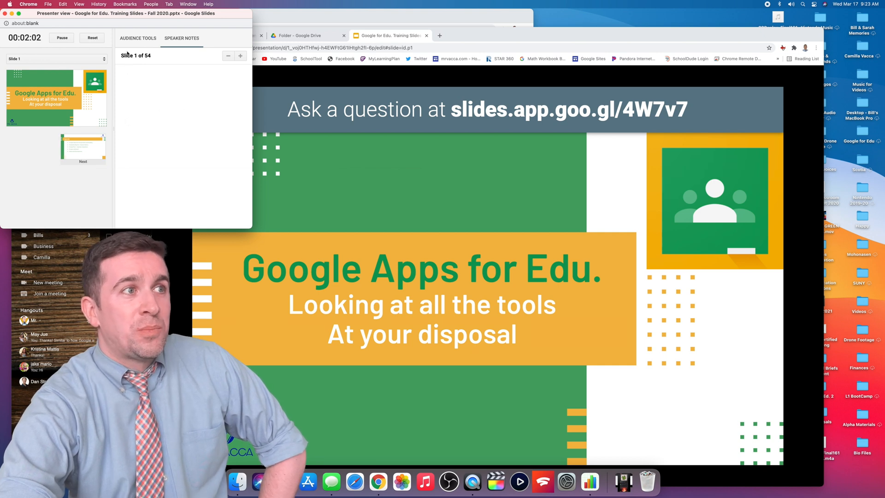
mouse_move(158, 108)
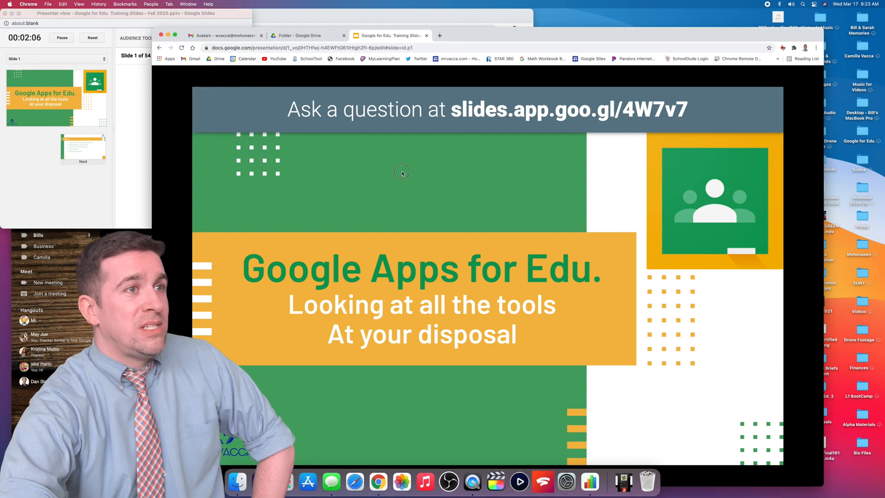
mouse_move(441, 247)
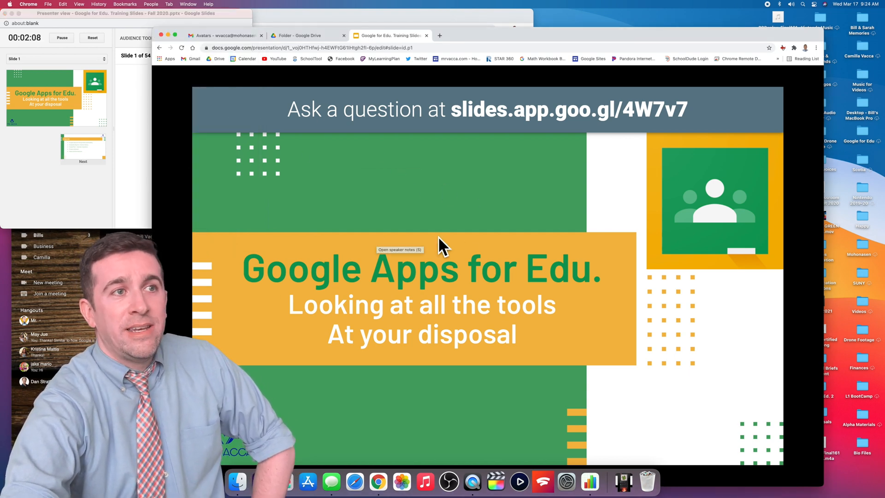